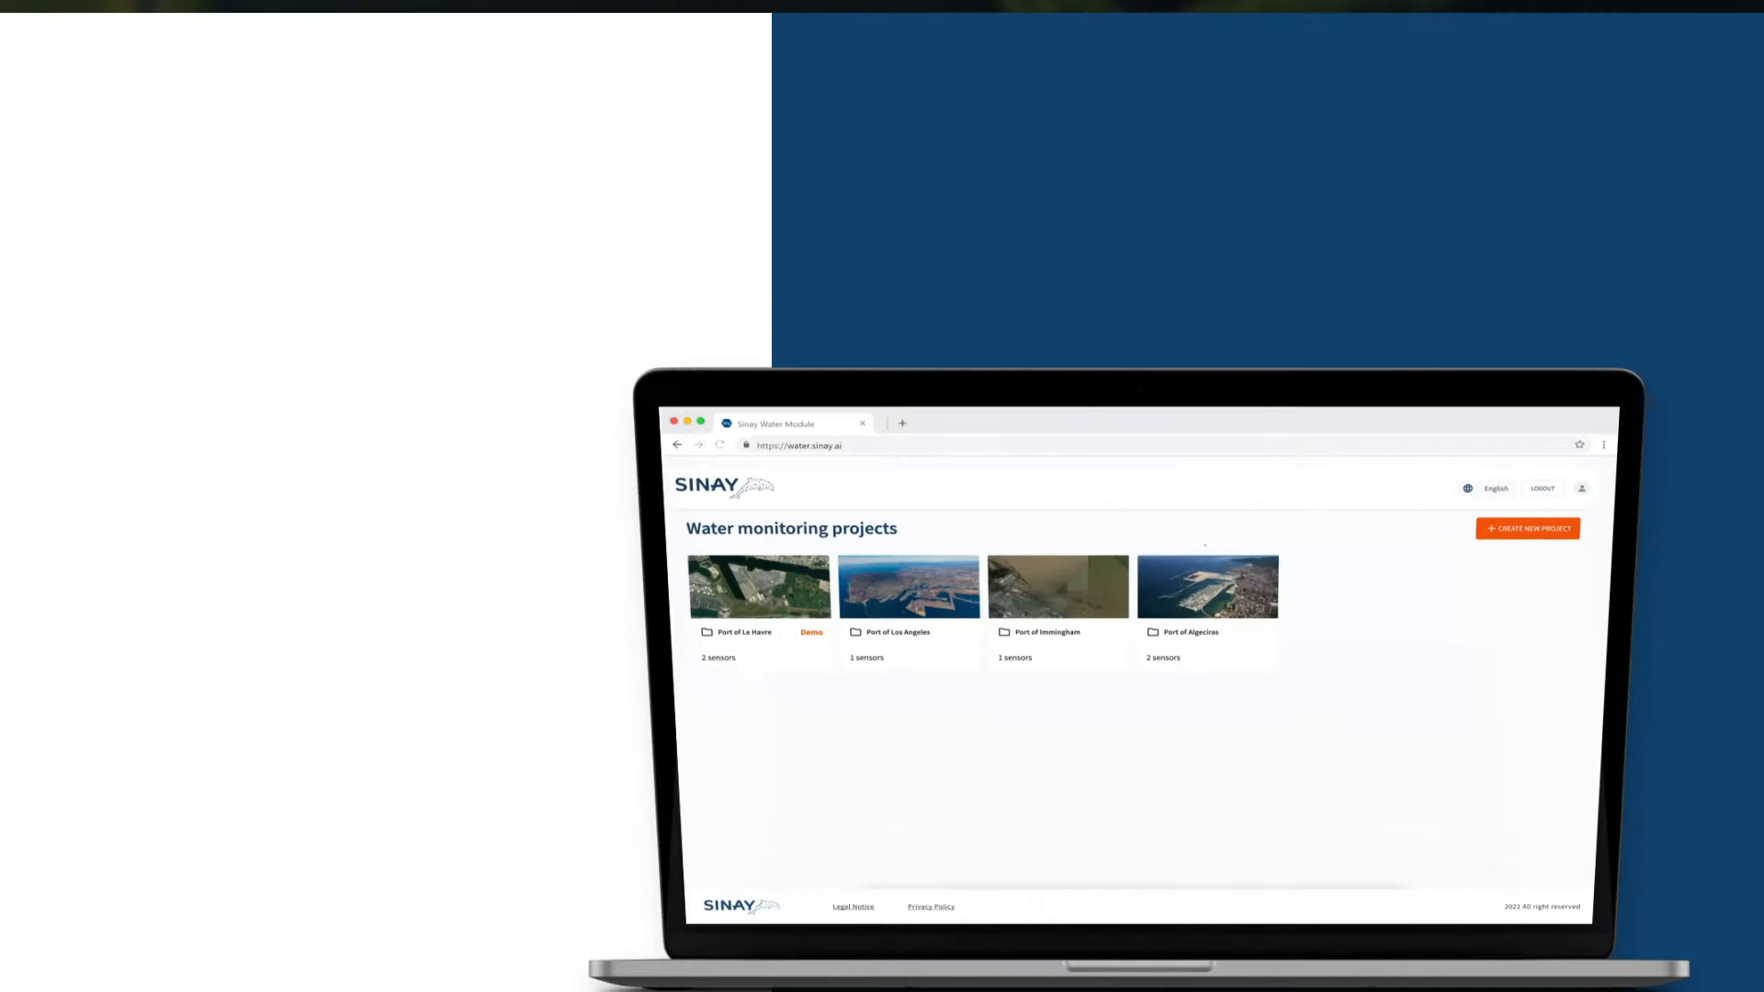
# - Open the Port of Le Havre project card to view its monitoring dashboard
pyautogui.click(1526, 529)
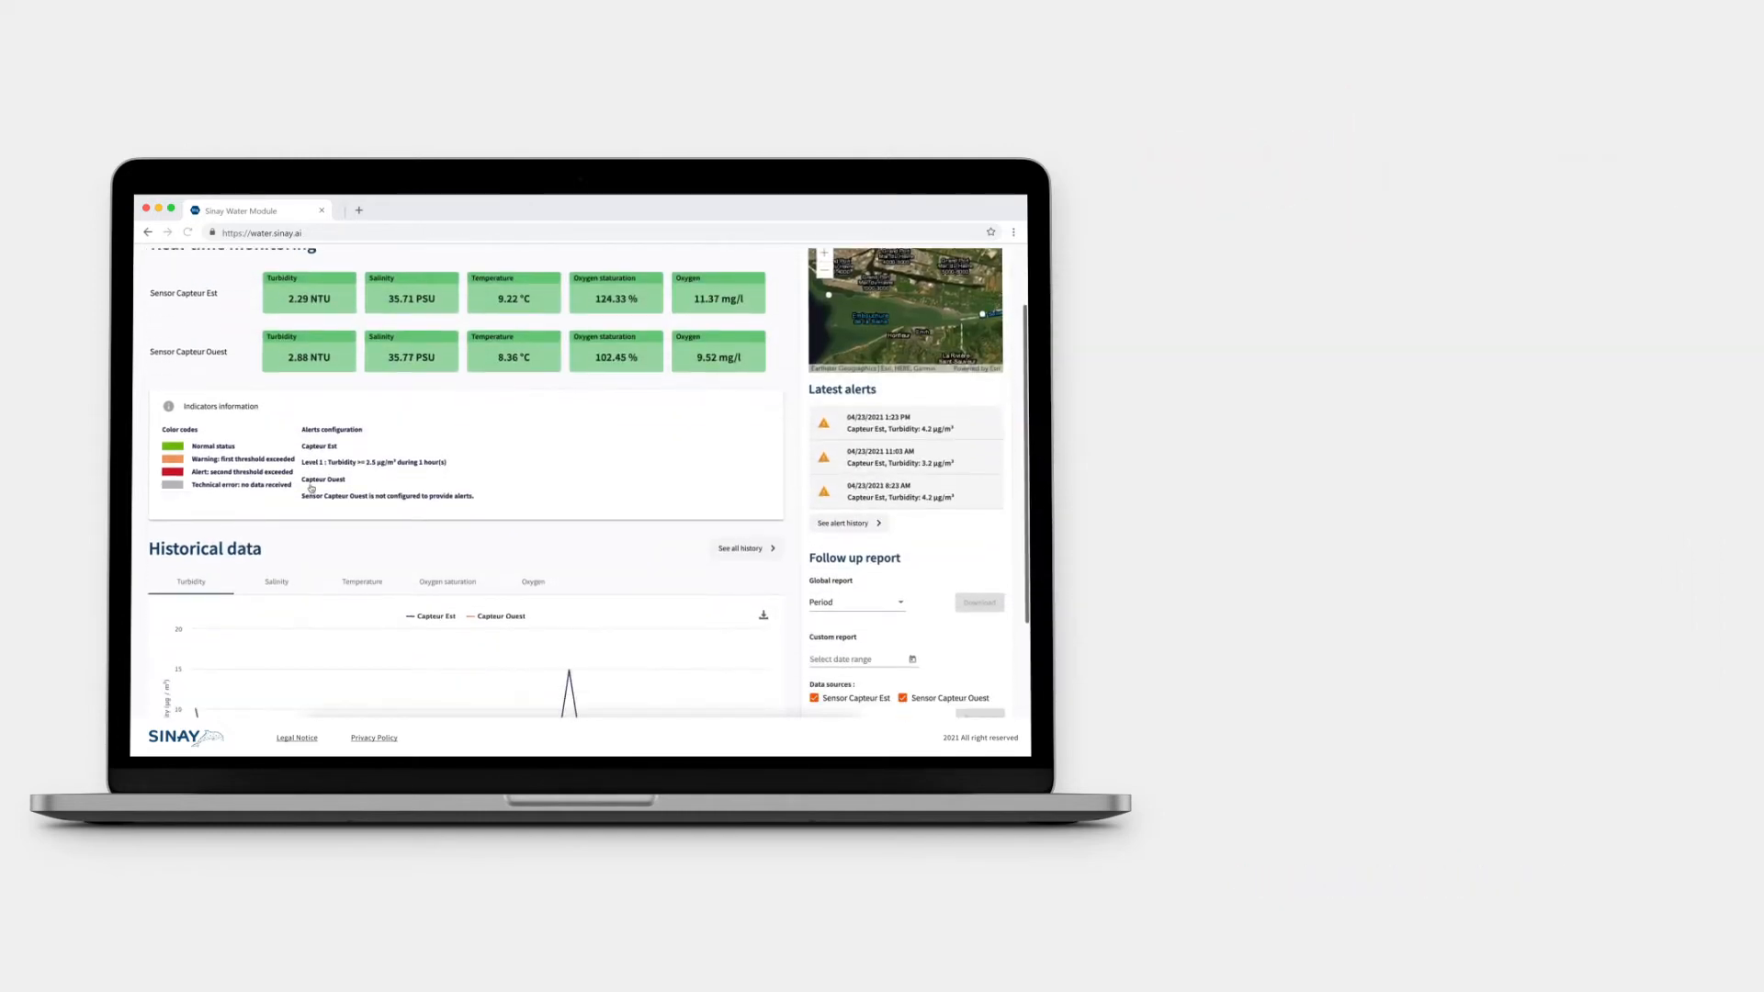
pyautogui.scroll(-3)
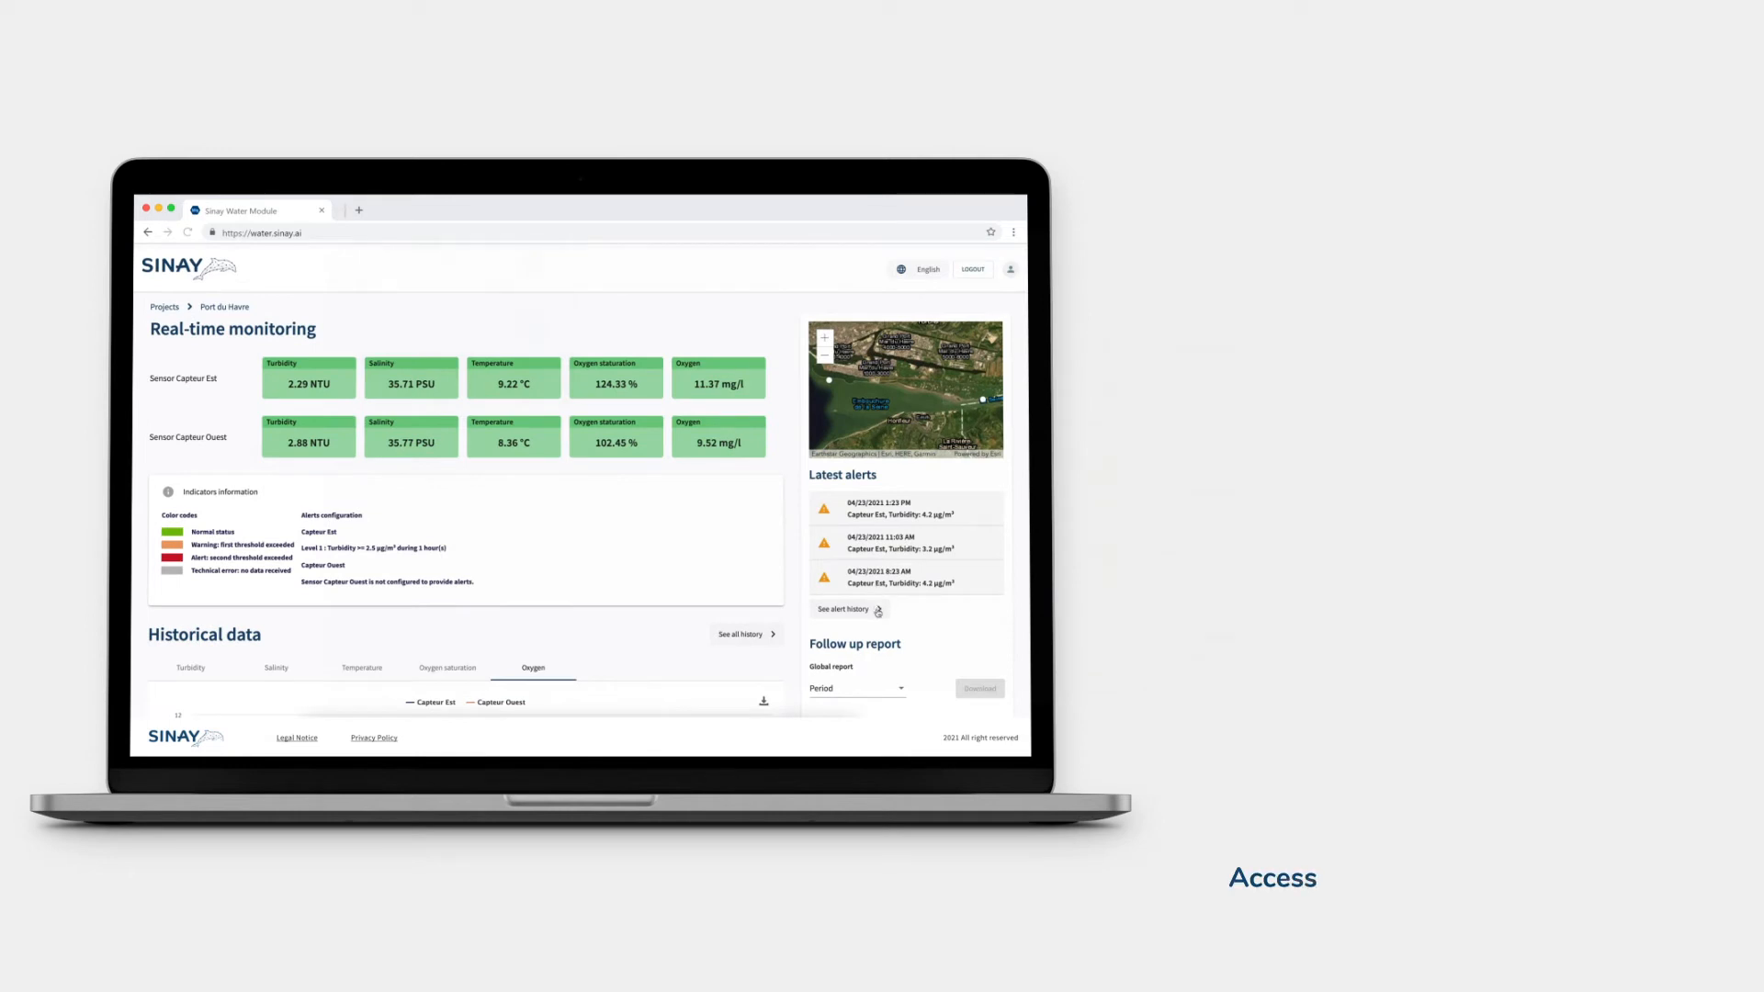
pyautogui.click(843, 610)
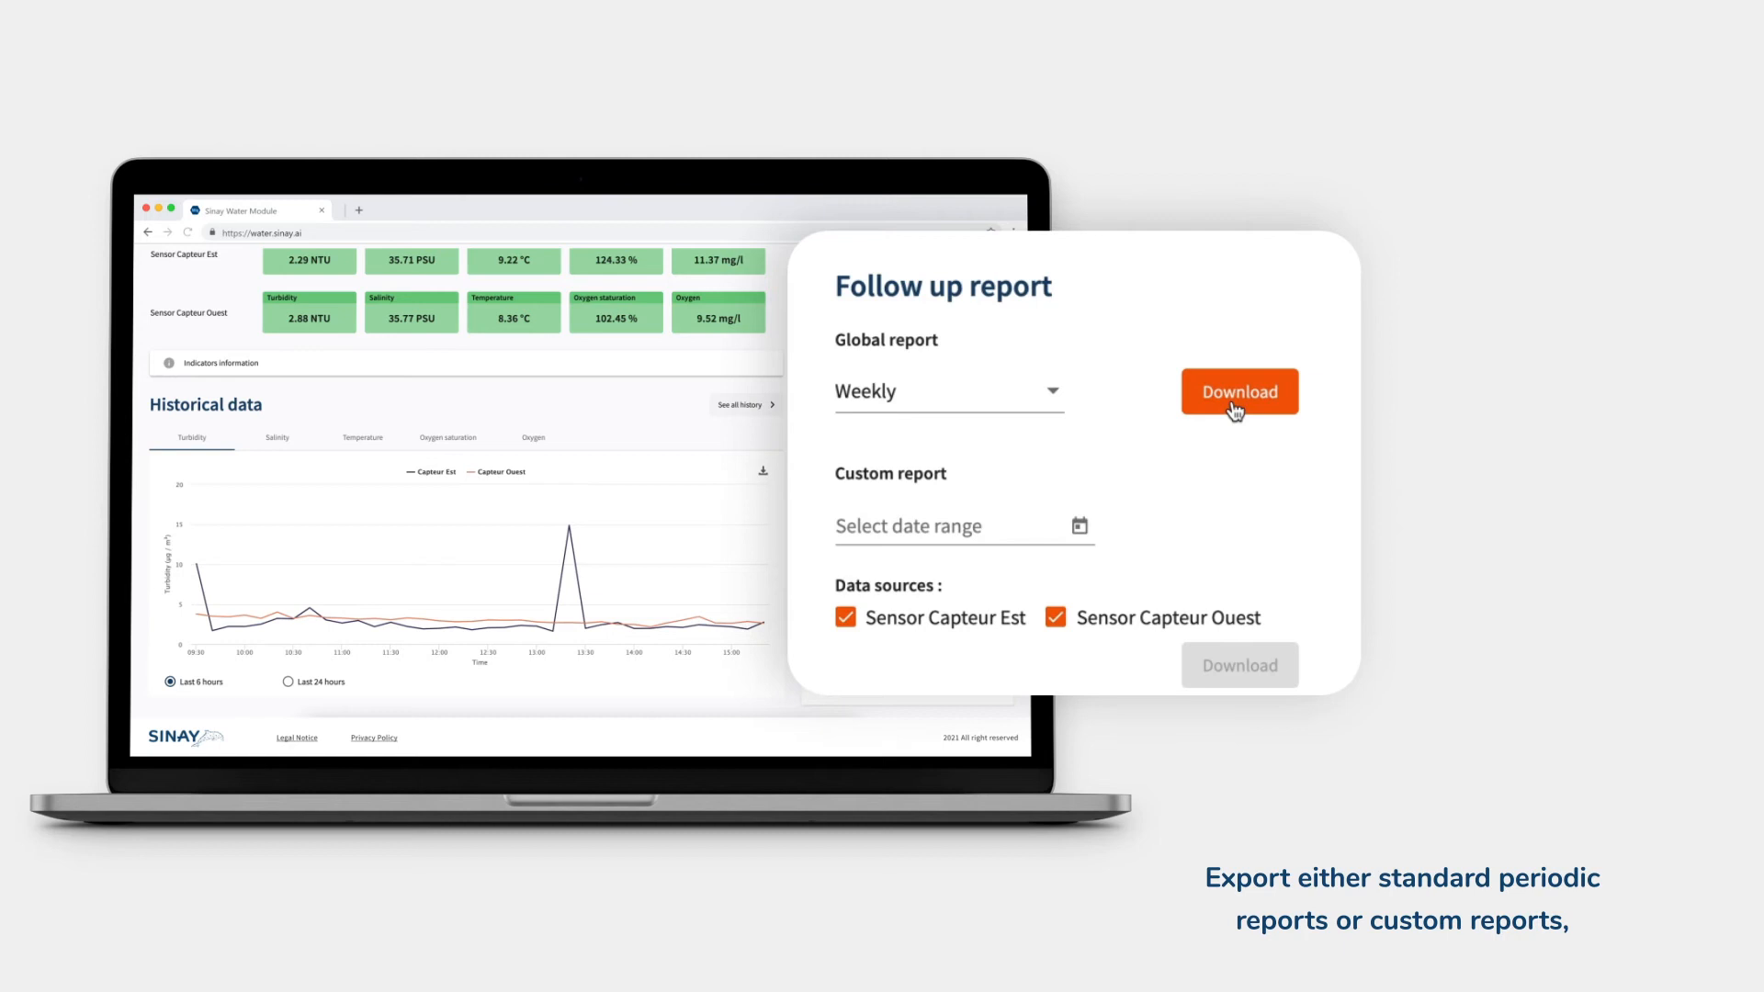
pyautogui.moveTo(1048, 506)
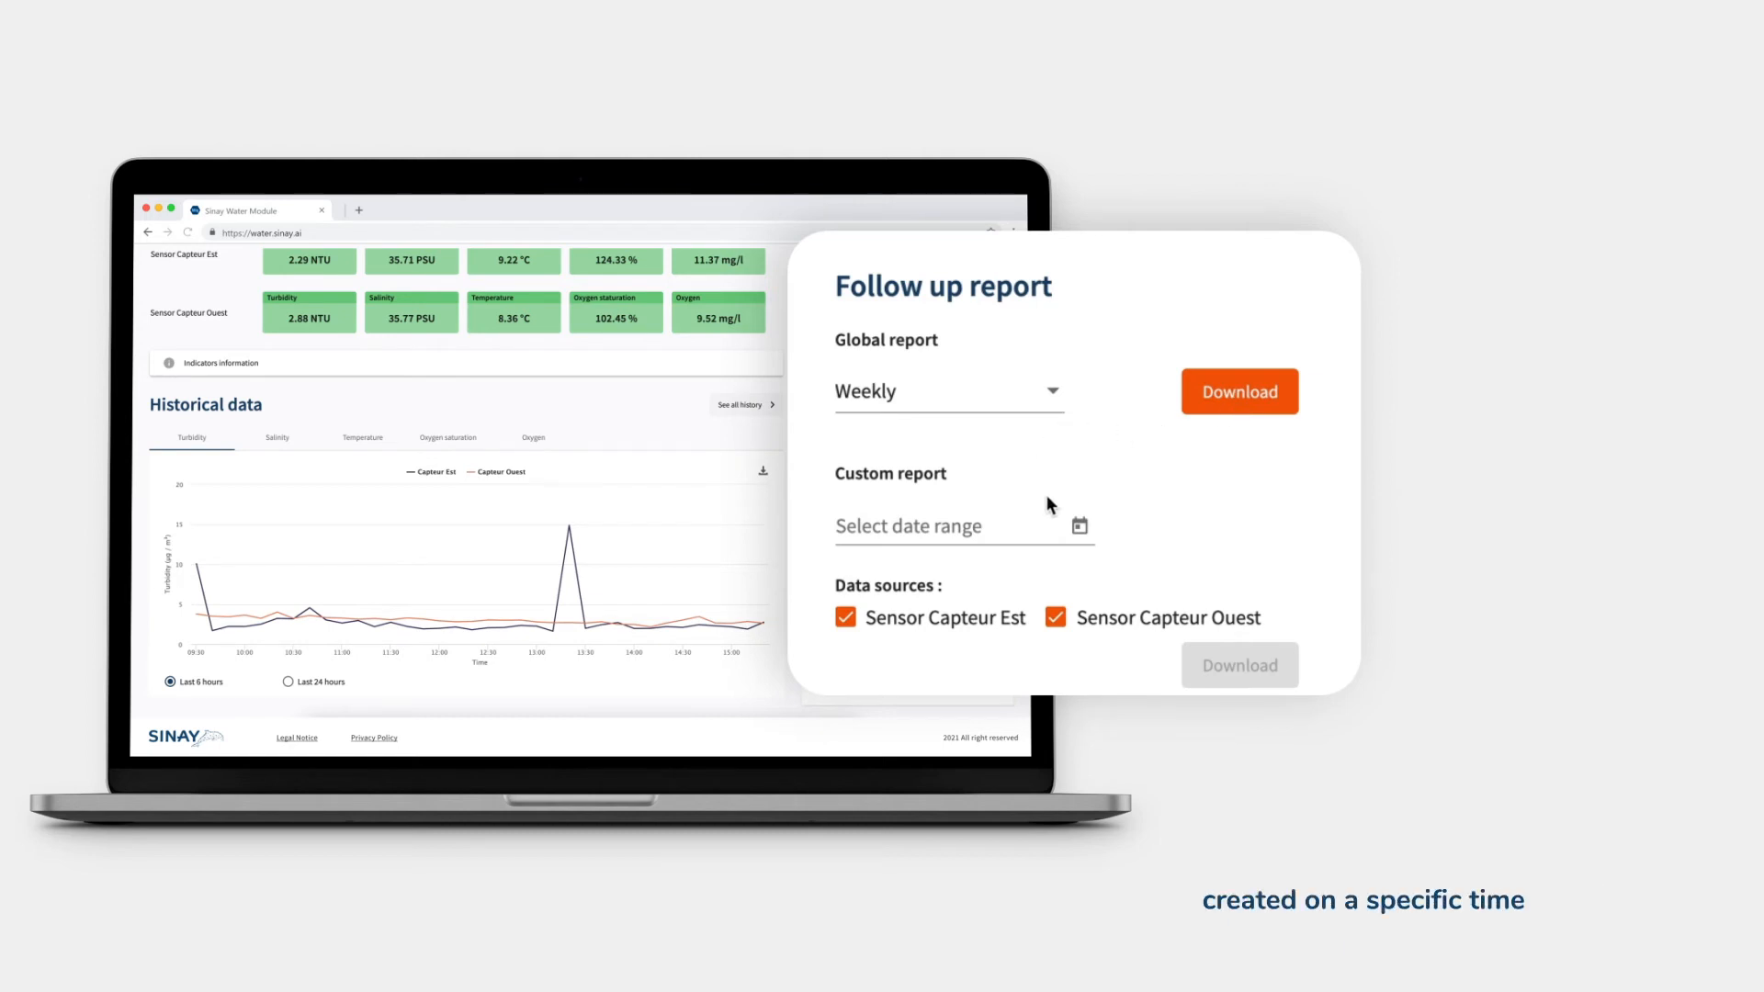
# - Open the Global report period dropdown, with Weekly selected
pyautogui.click(947, 391)
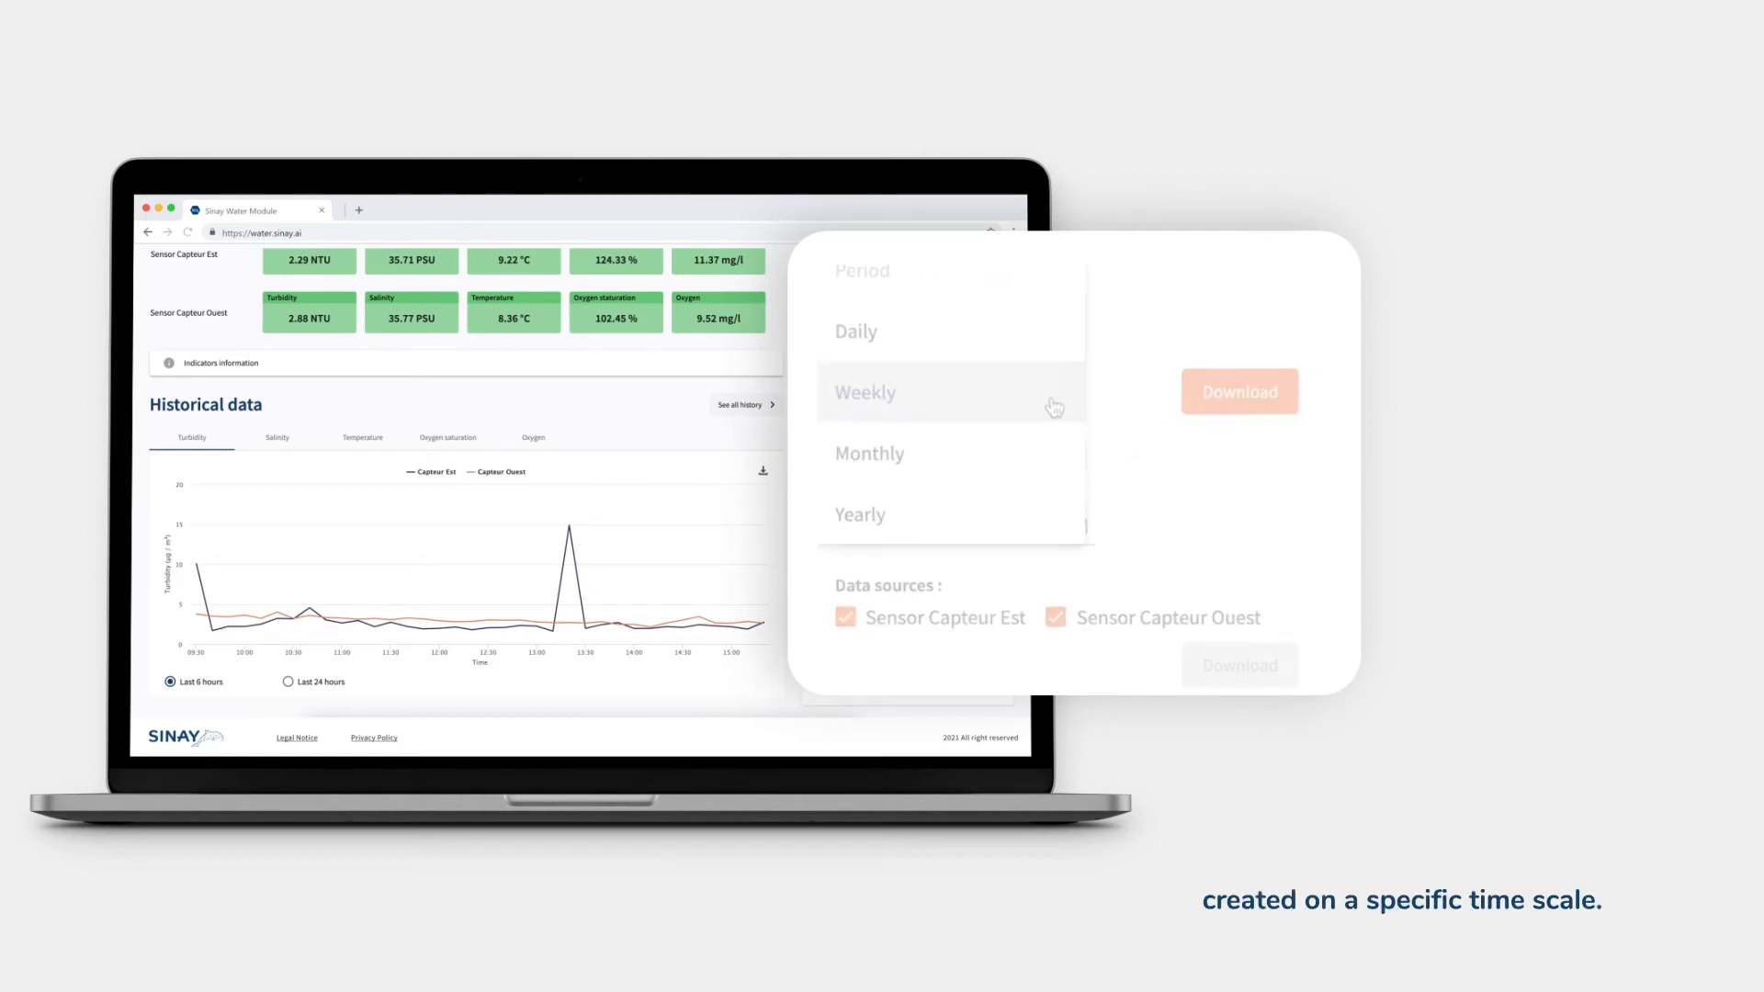